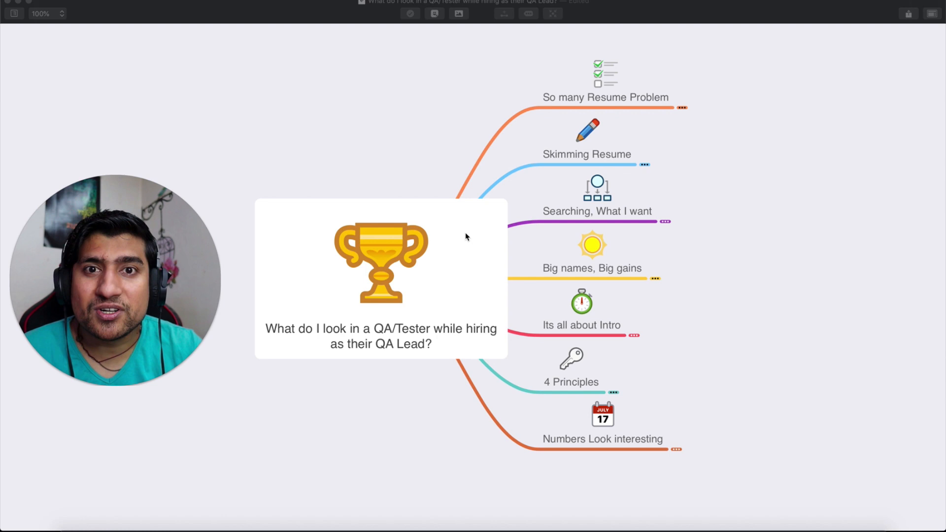
Expand So many Resume Problem to show Unique, Short and Keyword Based
left_click(589, 88)
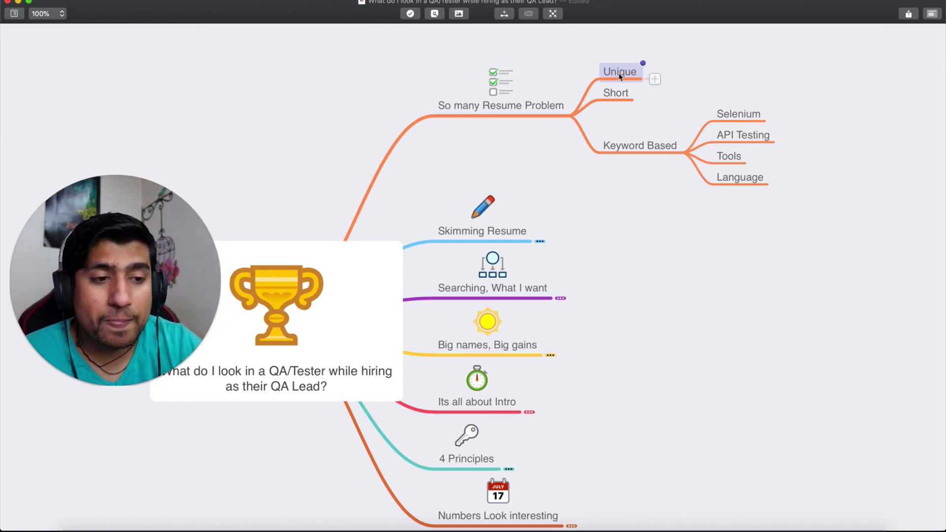
Select Keyword Based, then expand Skimming Resume to show its two points
left_click(616, 92)
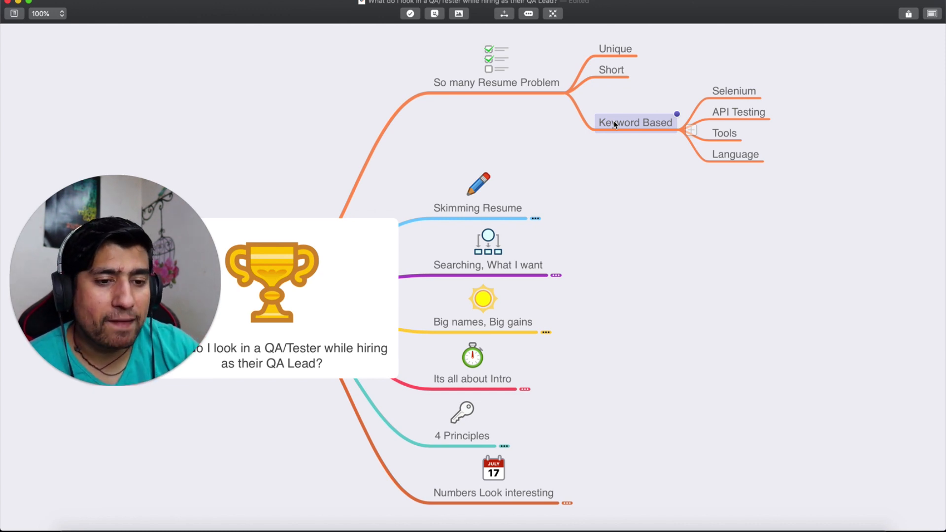
left_click(477, 188)
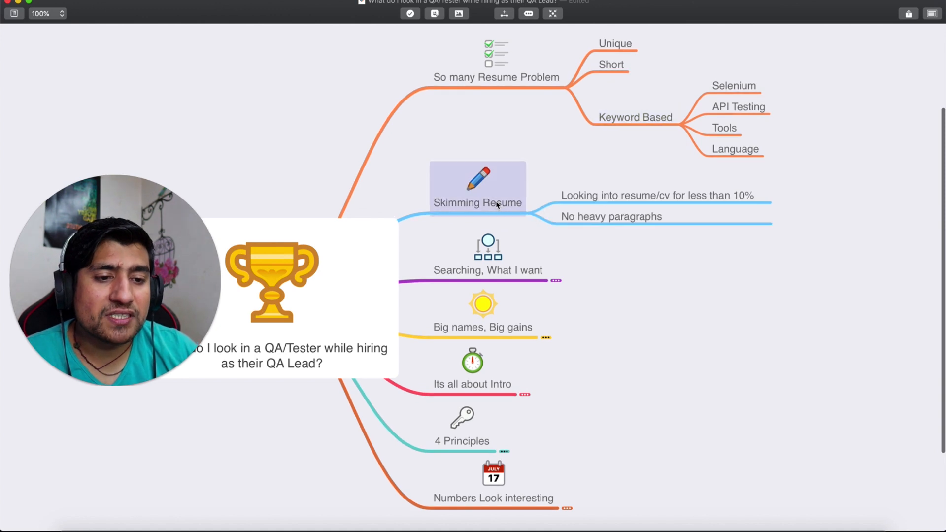
Bring up the Notion video notes page in Chrome
left_click(478, 187)
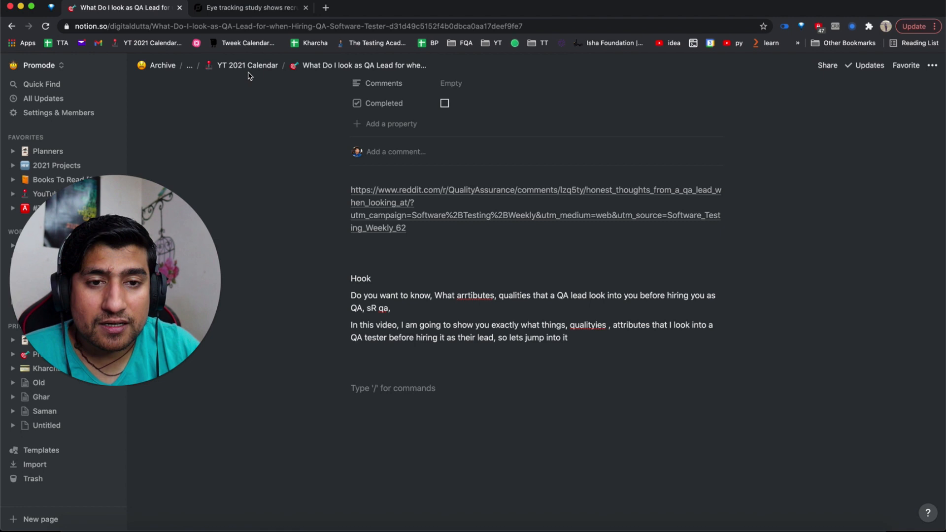
Read the HR Dive eye-tracking article on 7-second resume views
left_click(251, 8)
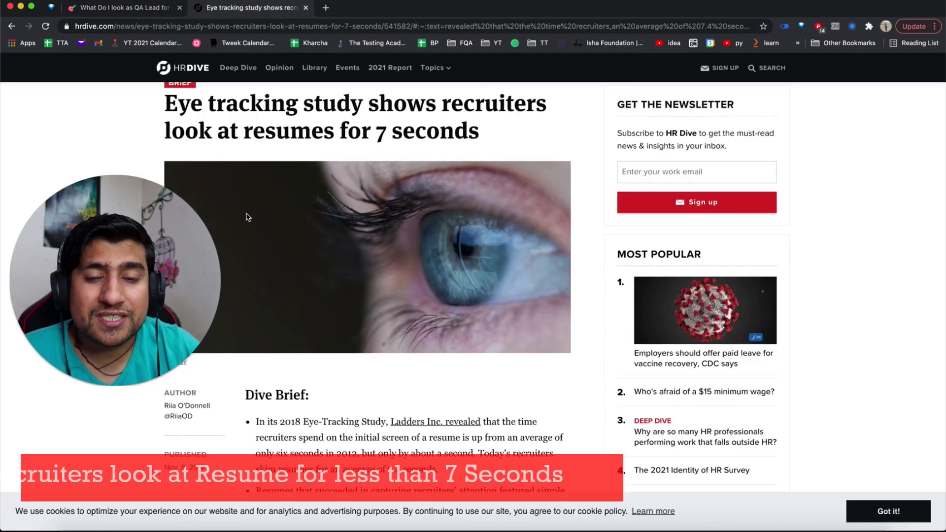
scroll("down", 3)
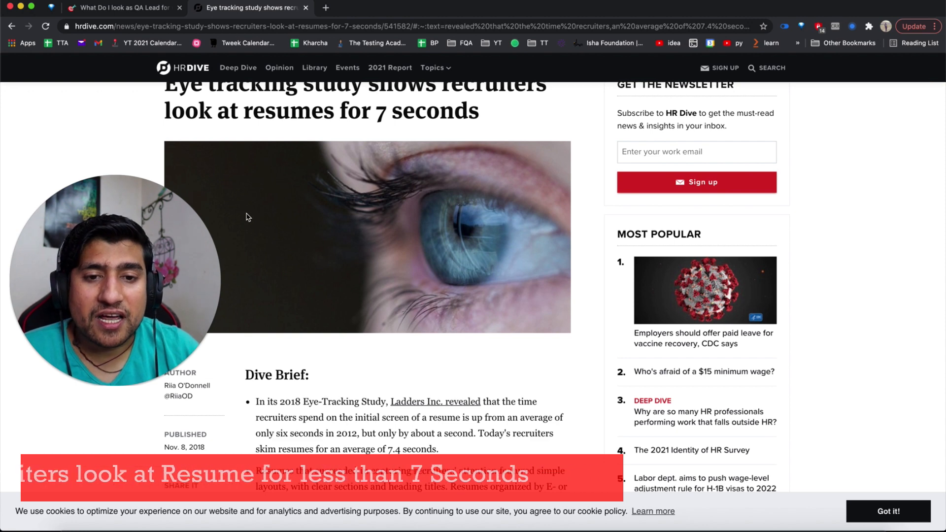
scroll("up", 3)
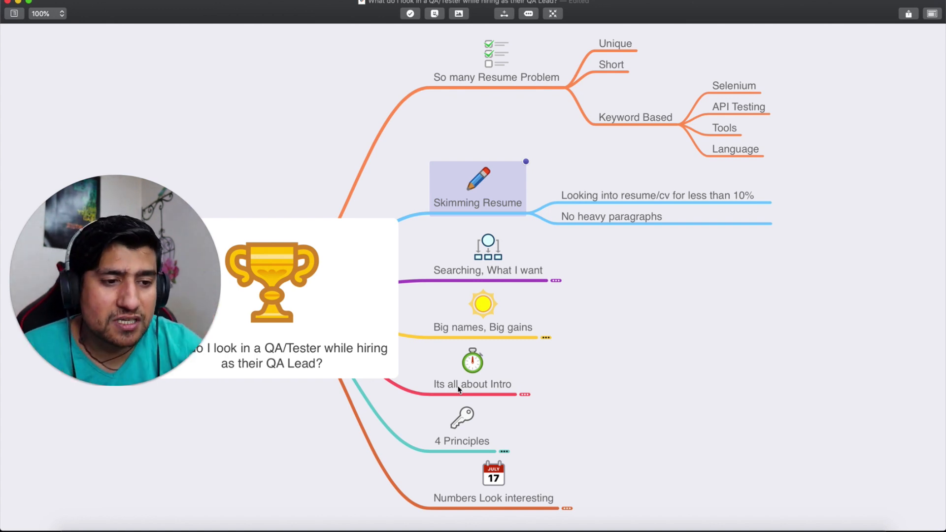
left_click(611, 216)
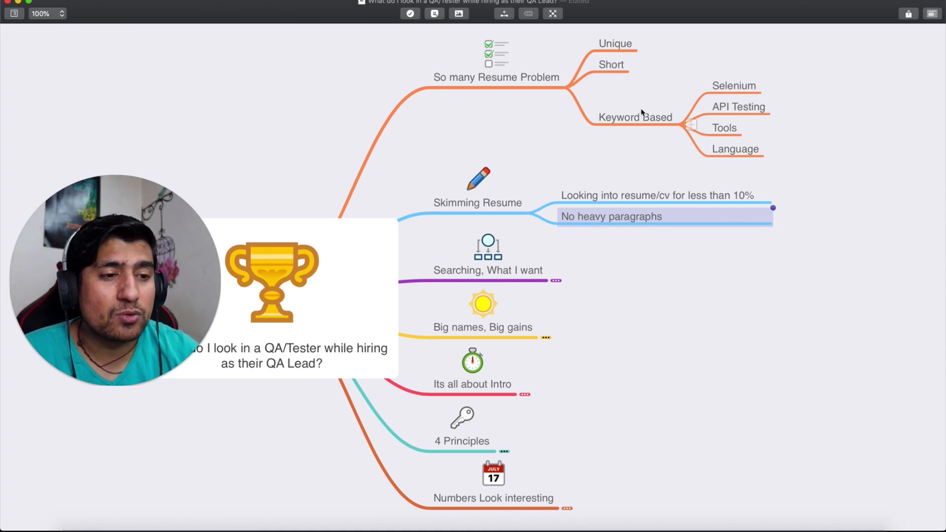
left_click(634, 118)
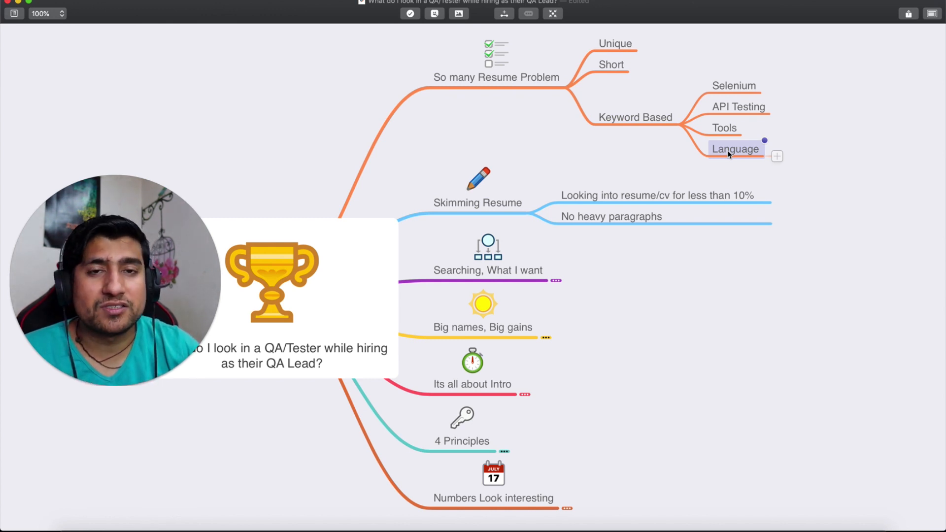
mouse_move(678, 202)
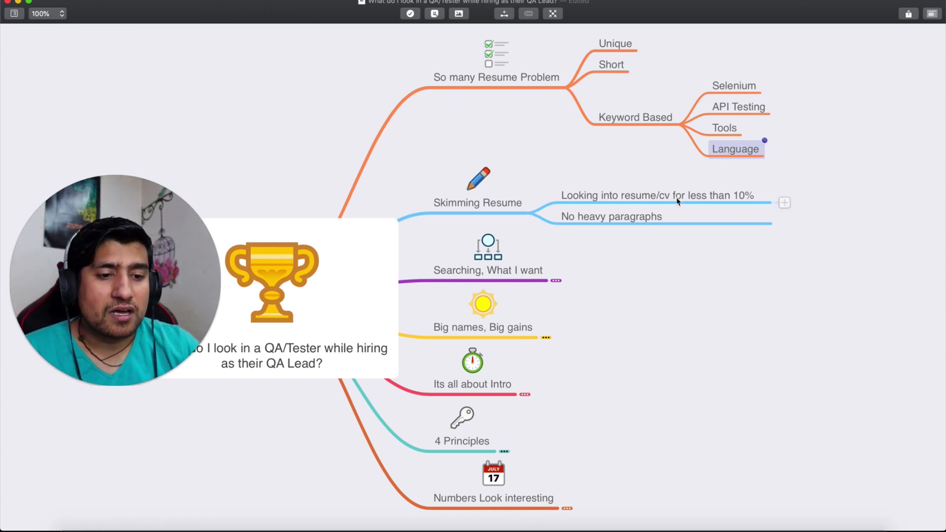
mouse_move(558, 282)
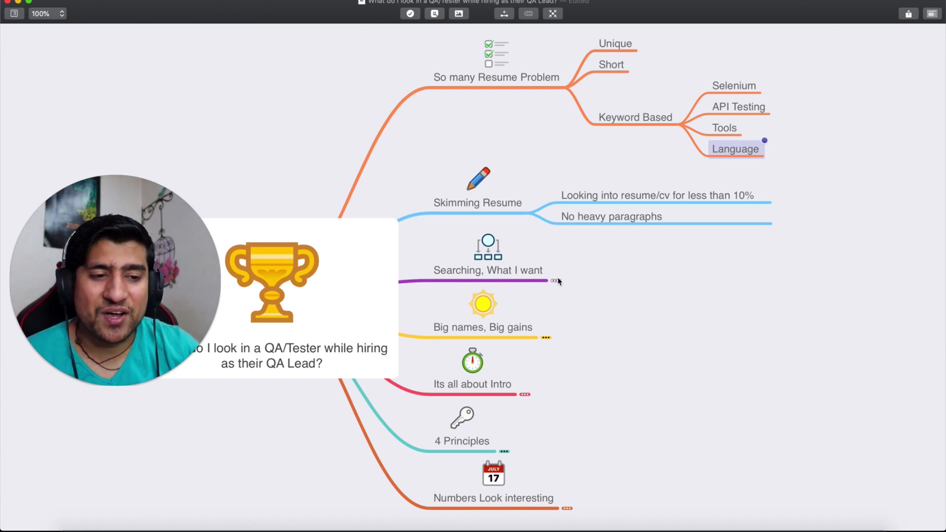
Expand Searching, What I want and select Companies, Language and Keywords
left_click(487, 270)
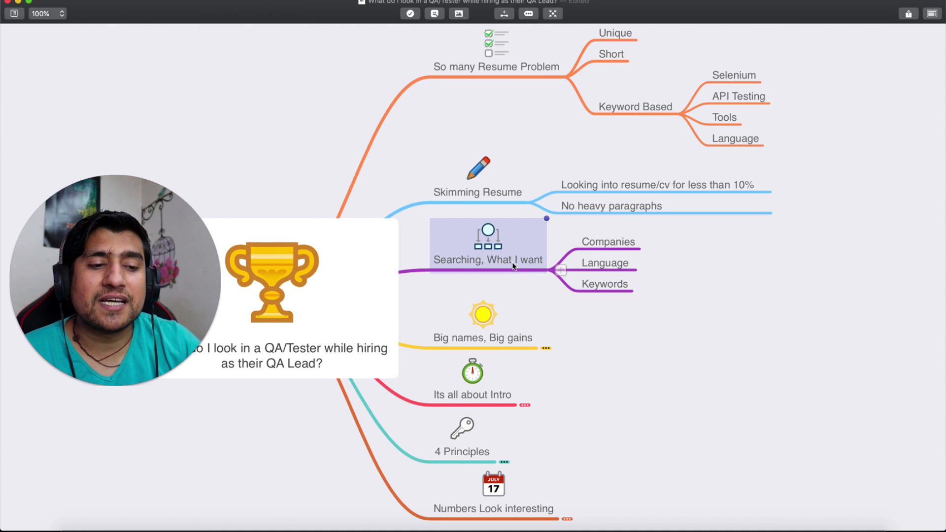
left_click(609, 242)
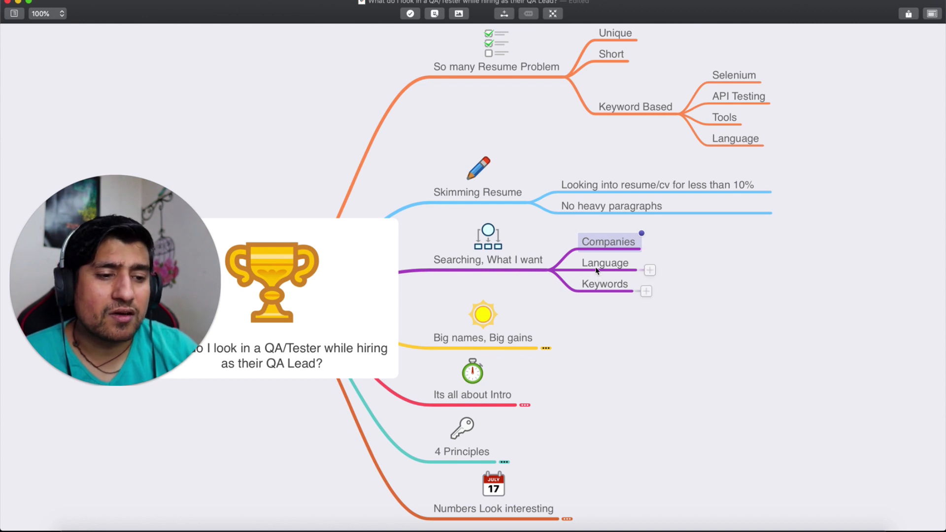
left_click(605, 263)
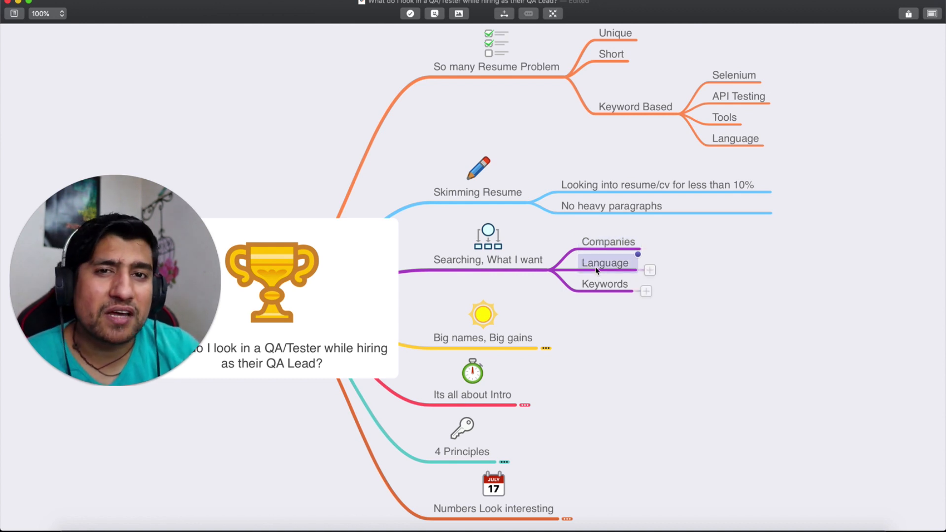
left_click(604, 283)
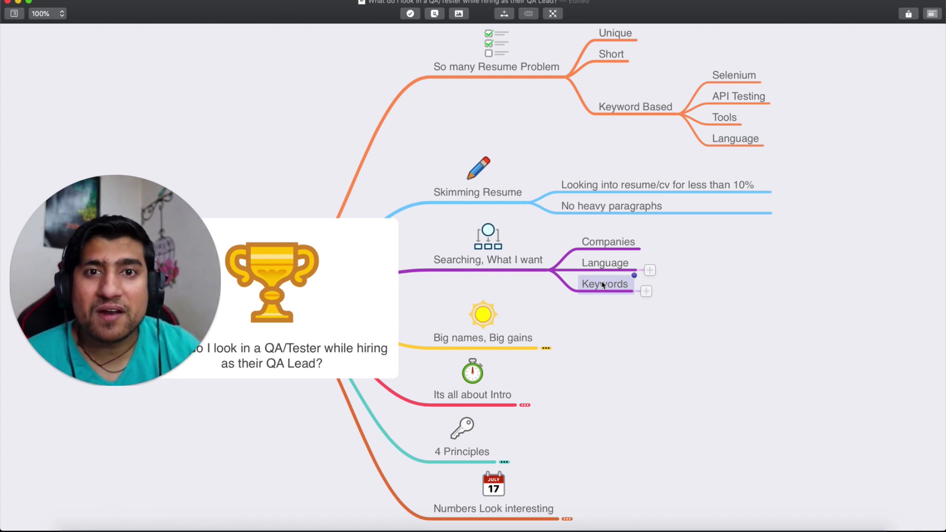
mouse_move(560, 357)
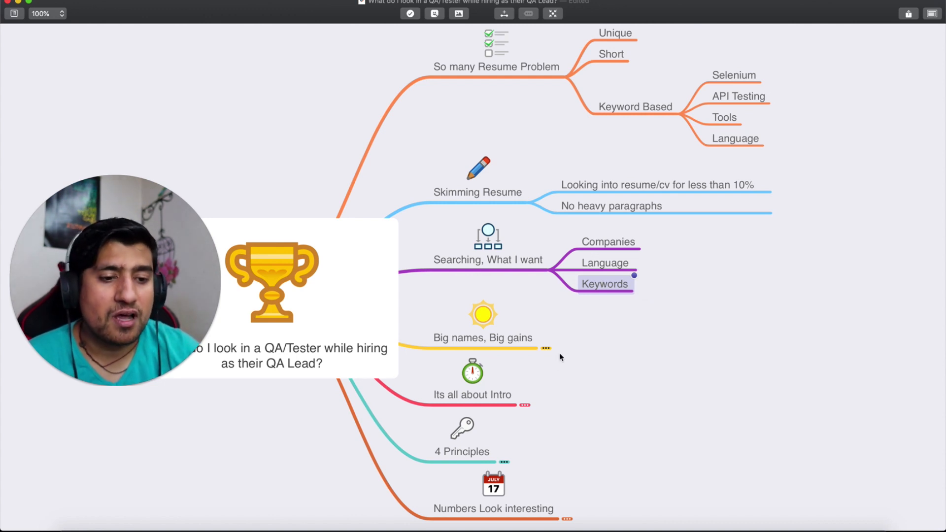
Select Big names, Big gains and reveal its Highlight big names point
left_click(483, 338)
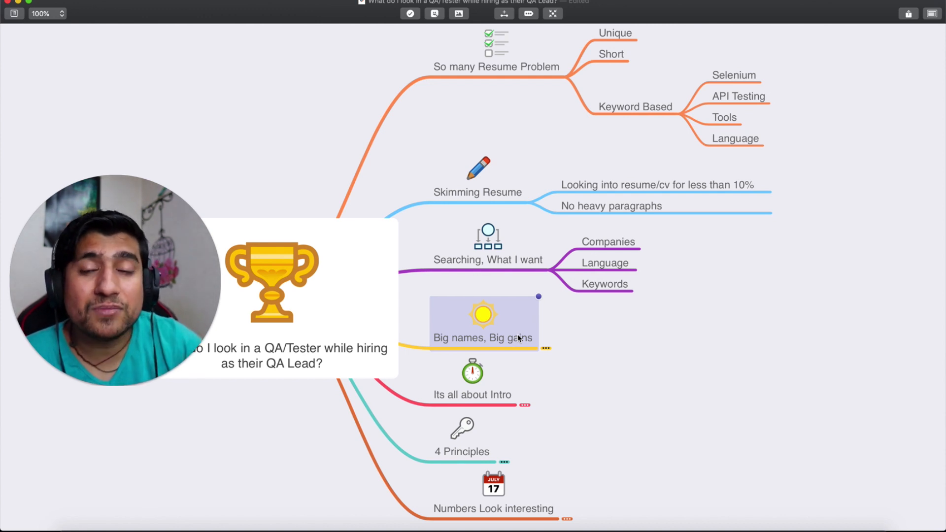
mouse_move(546, 352)
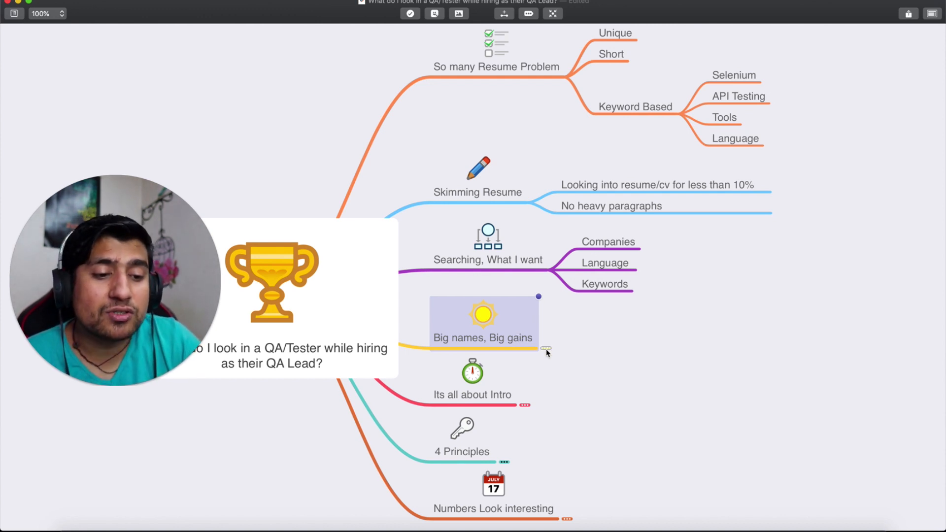
left_click(543, 352)
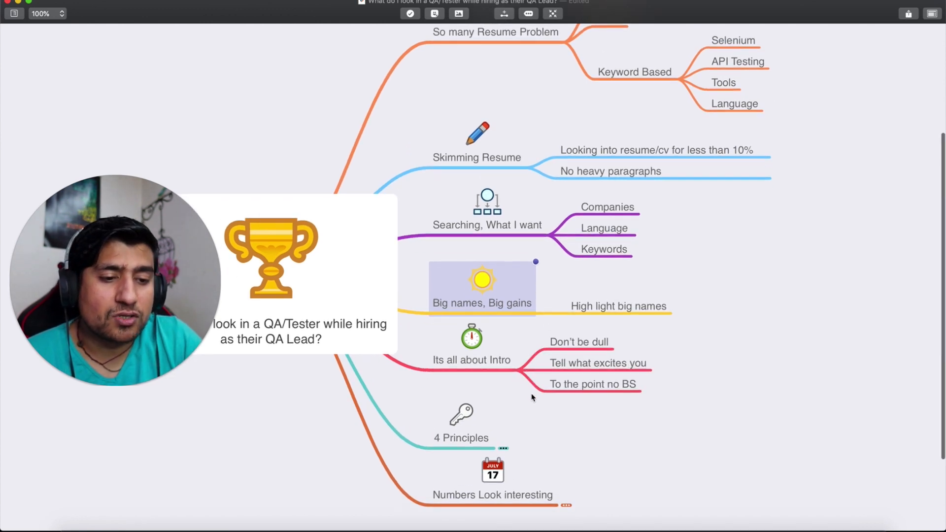
Scroll down the map to bring 4 Principles into view
scroll("down", 3)
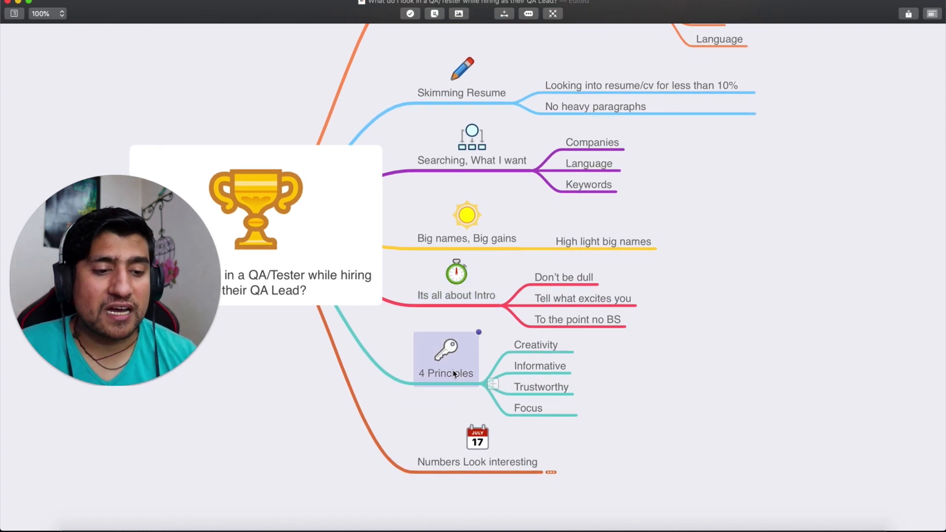
left_click(536, 345)
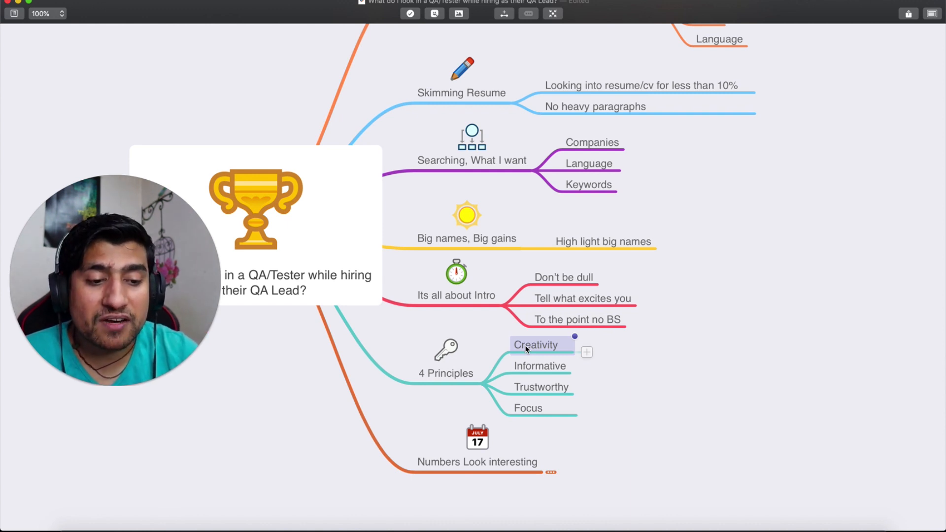
mouse_move(518, 389)
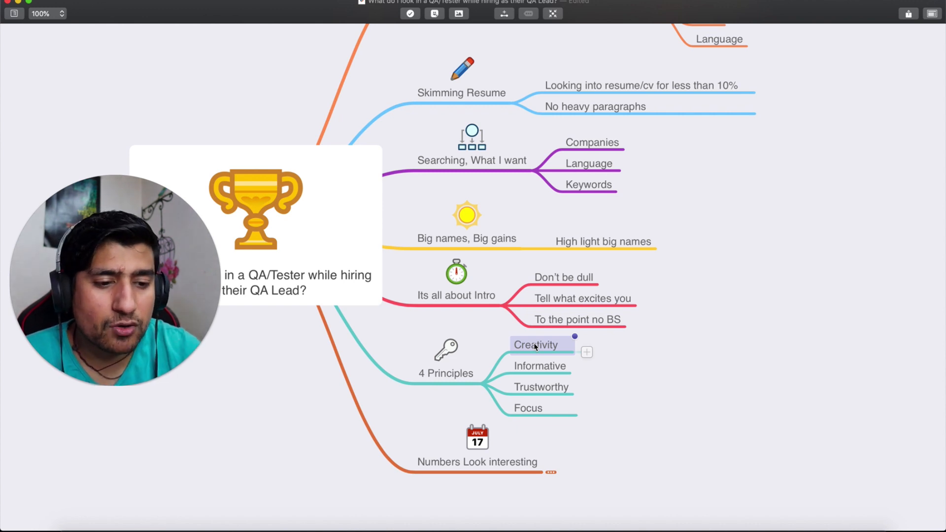
left_click(538, 365)
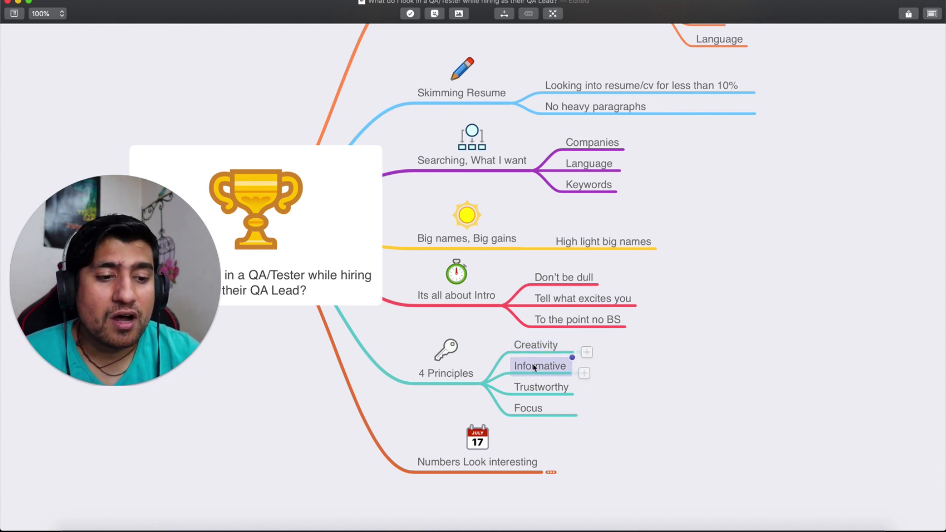
left_click(541, 387)
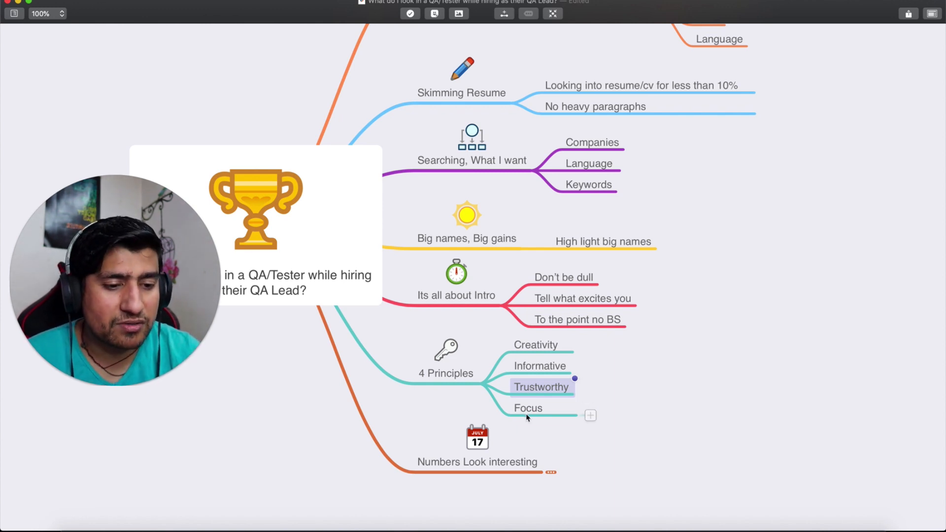
left_click(528, 408)
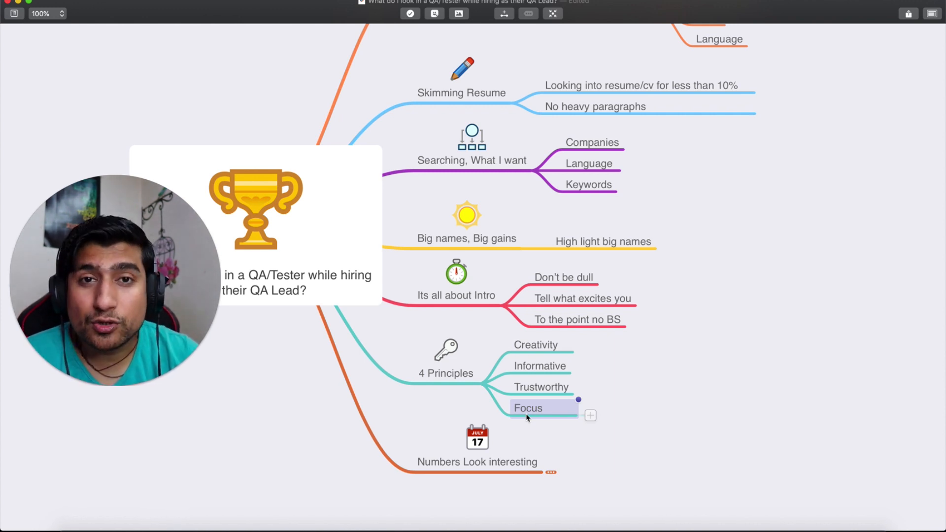
scroll("down", 3)
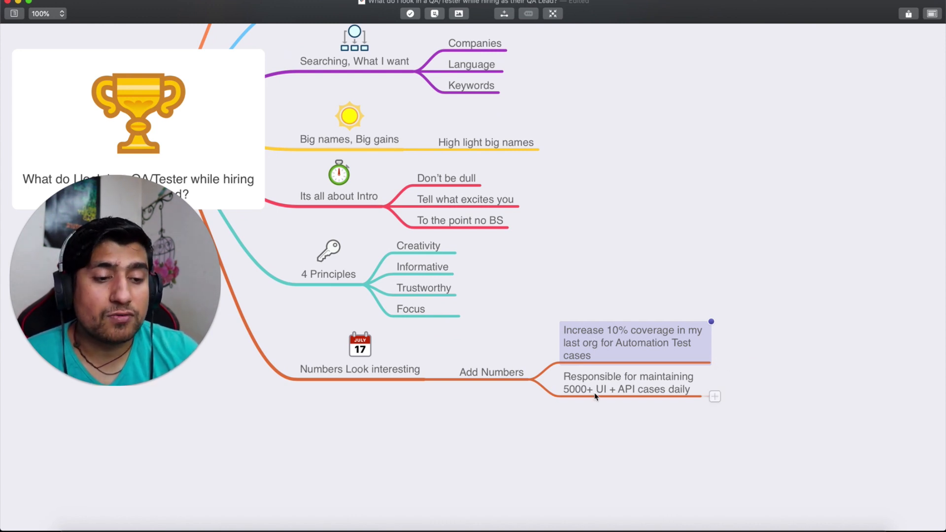
Select the 5000+ UI + API cases example and scroll down
left_click(627, 383)
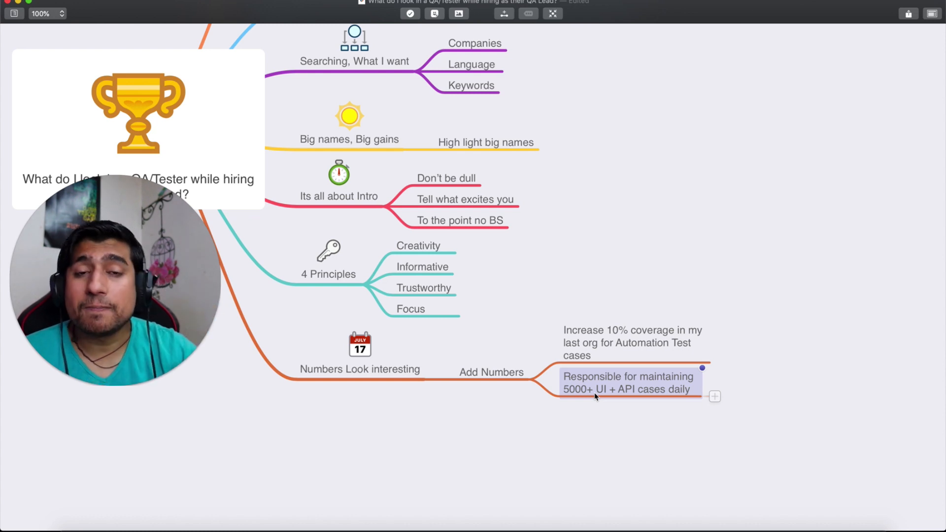
scroll("down", 3)
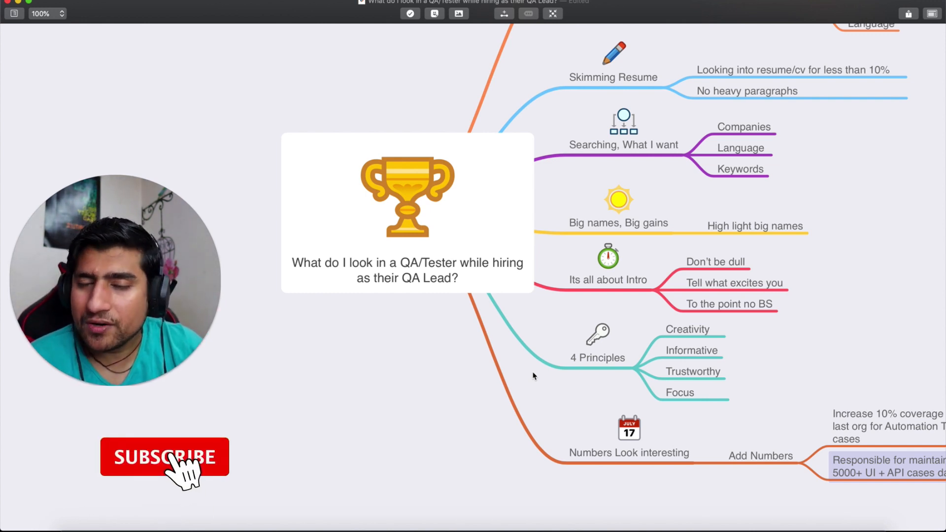
left_click(164, 457)
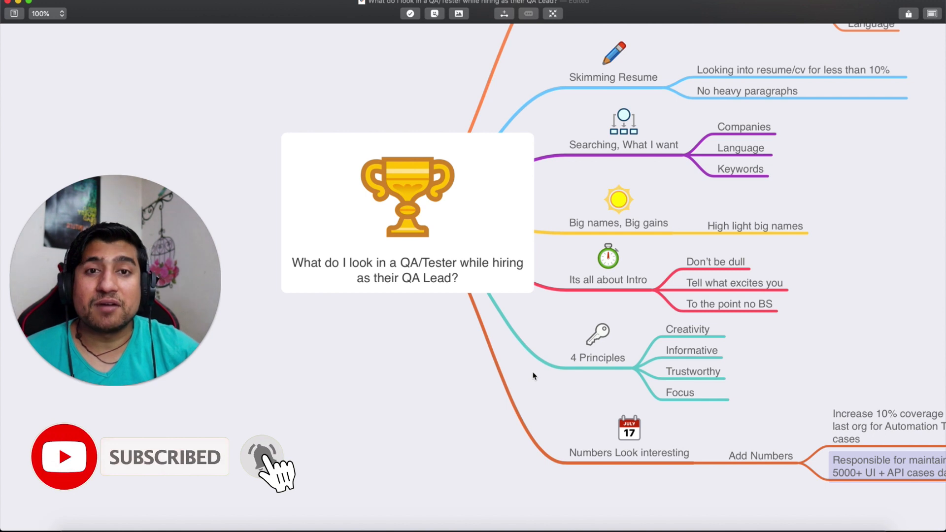